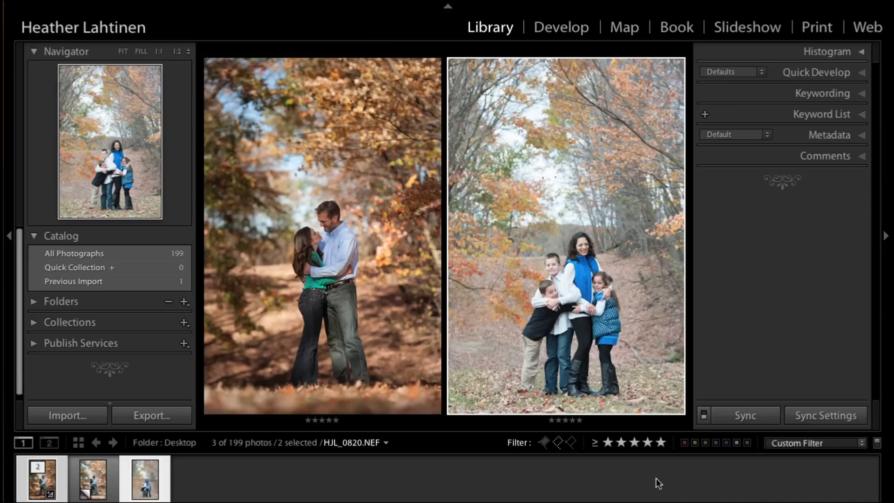
mouse_move(676, 465)
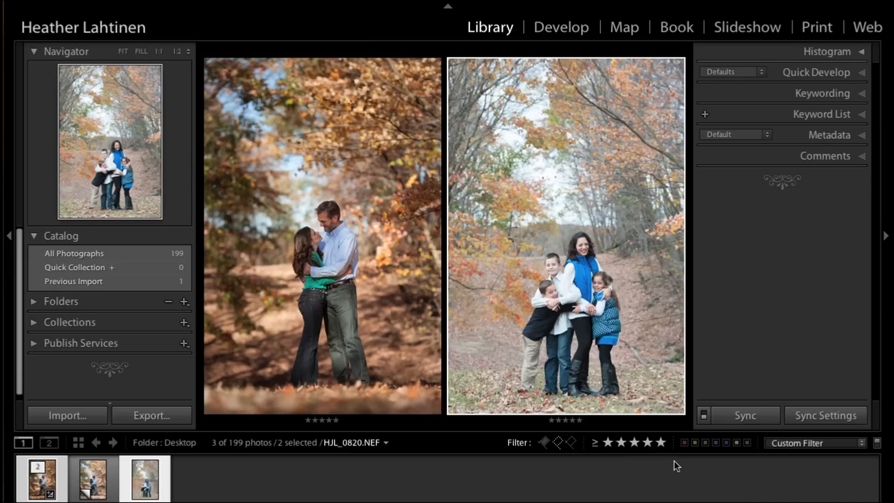
- Switch the selected family portrait into the Develop module
left_click(560, 27)
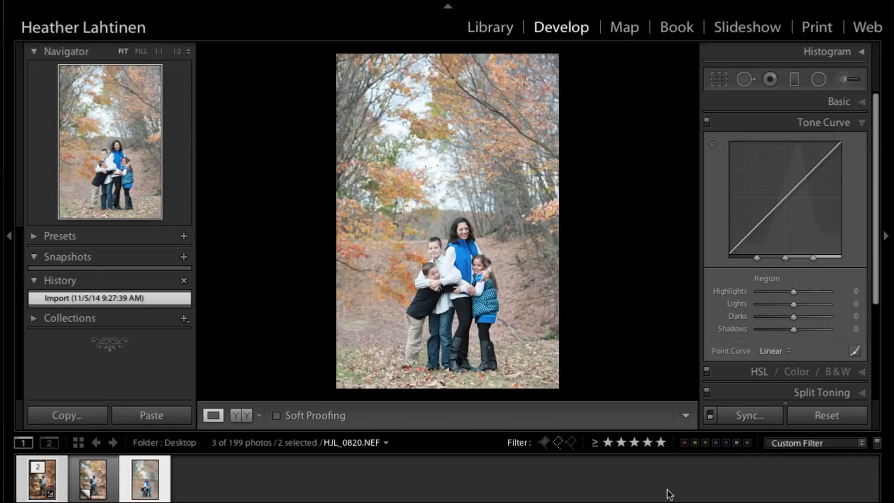
left_click(144, 478)
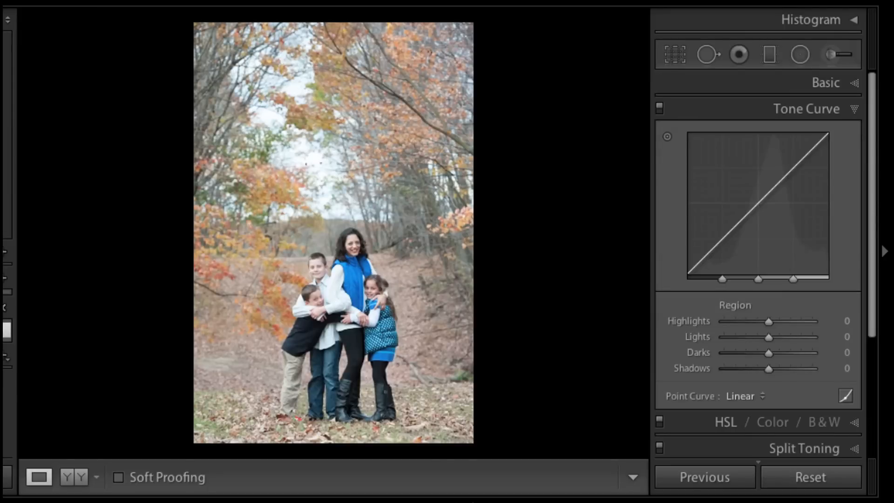
mouse_move(792, 58)
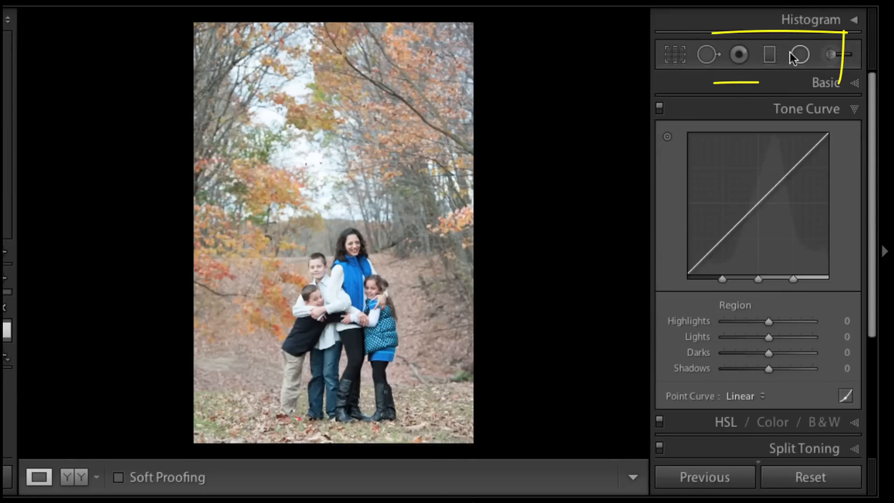
mouse_move(798, 54)
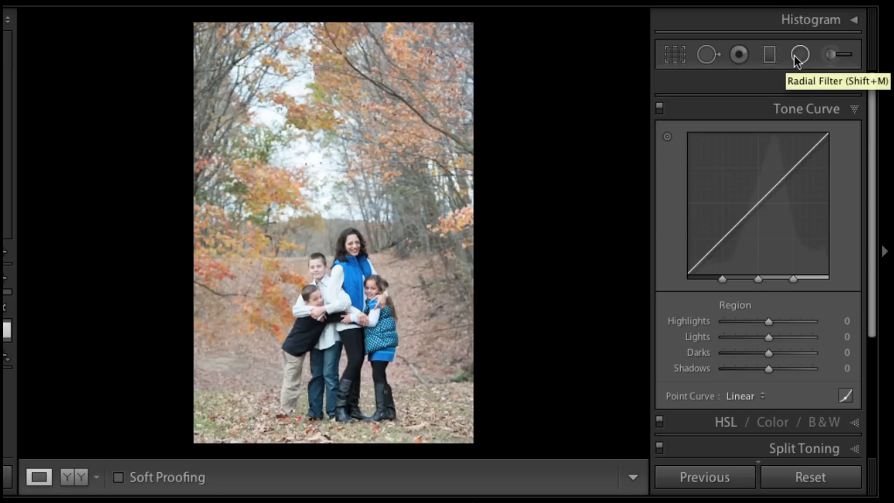
mouse_move(769, 54)
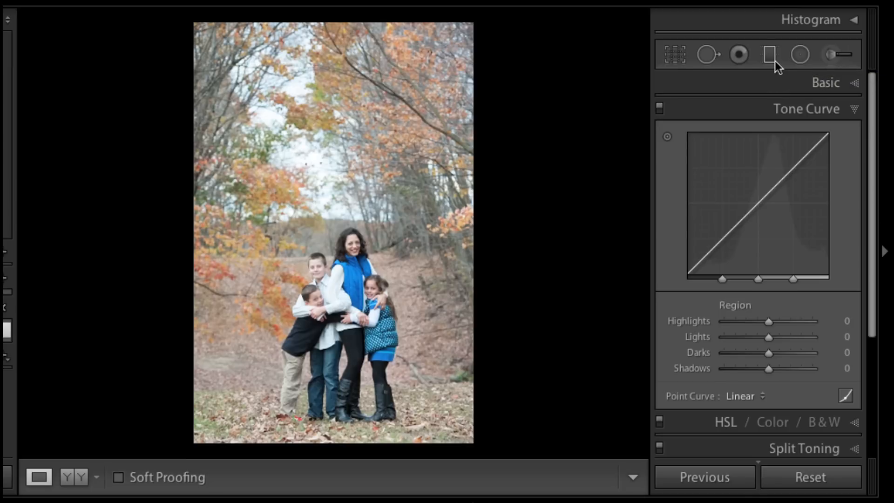
mouse_move(776, 64)
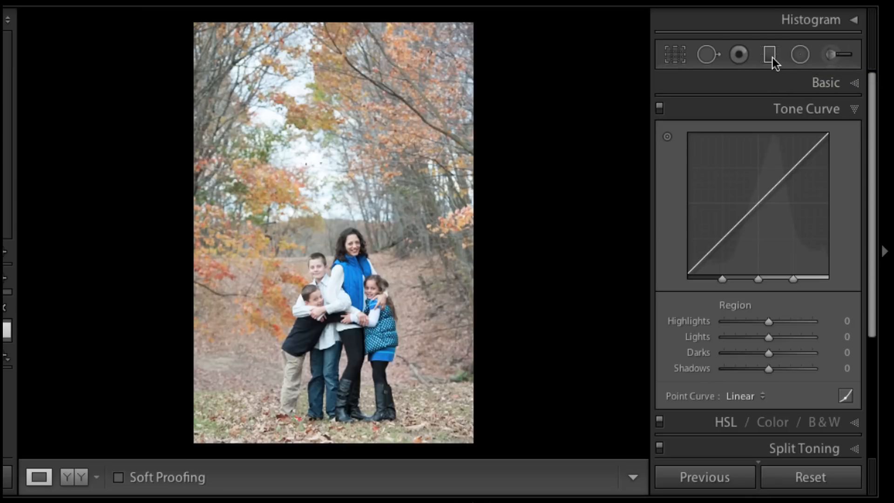
mouse_move(770, 54)
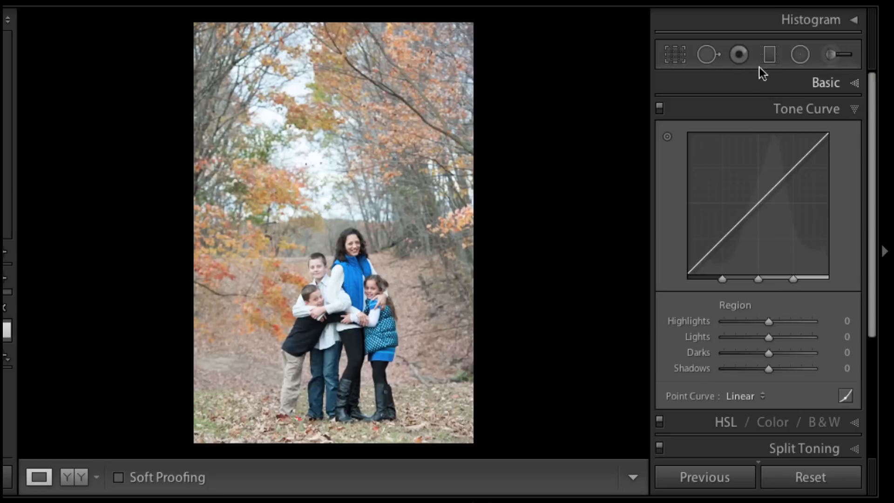
mouse_move(603, 111)
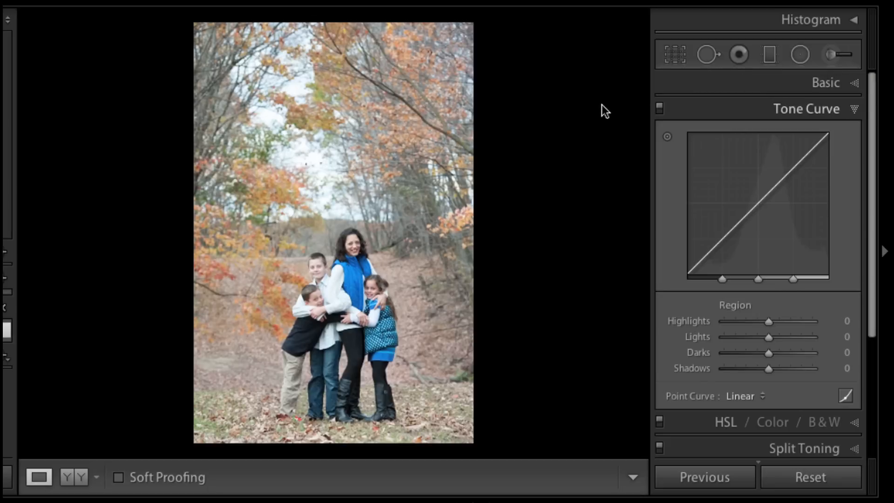
- Expand the Basic panel to reach the exposure and white balance controls
left_click(825, 81)
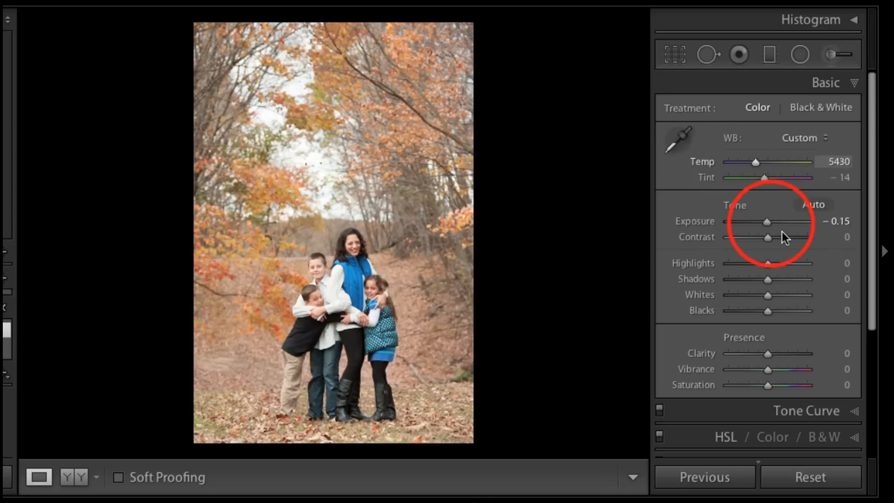
mouse_move(770, 223)
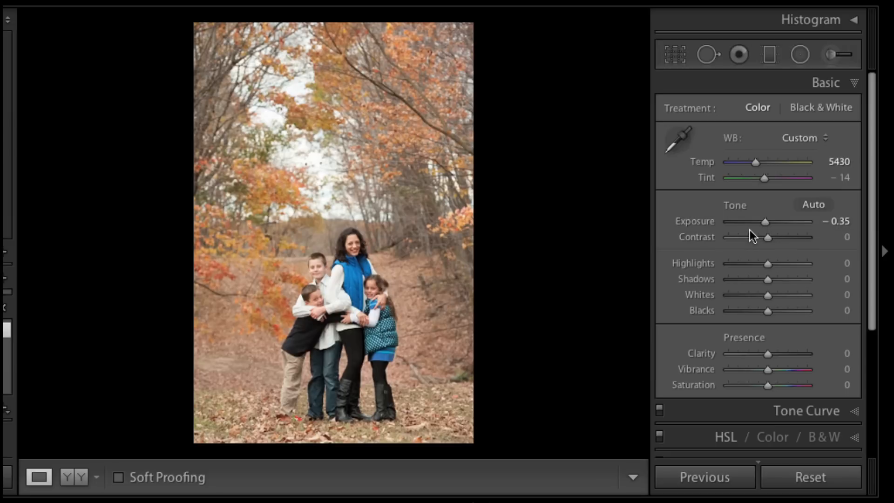
- Activate the Radial Filter tool with Shift+M to start a new mask
key("Shift+M")
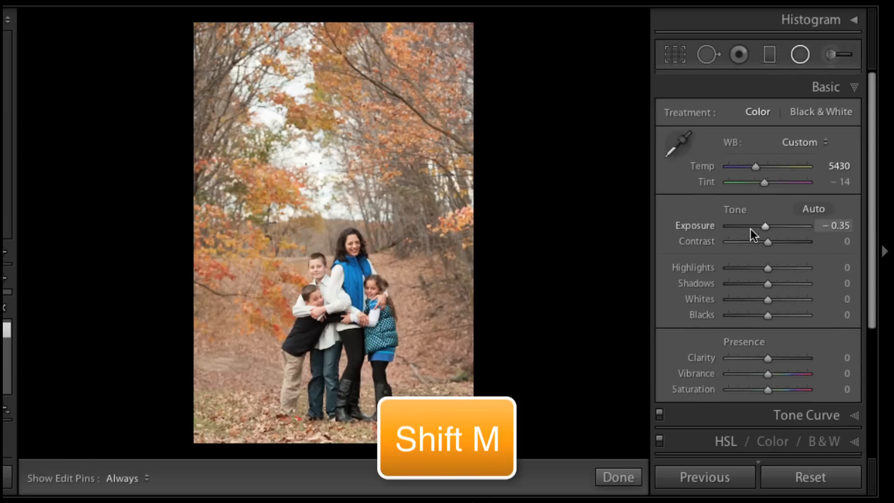
key("shift+m")
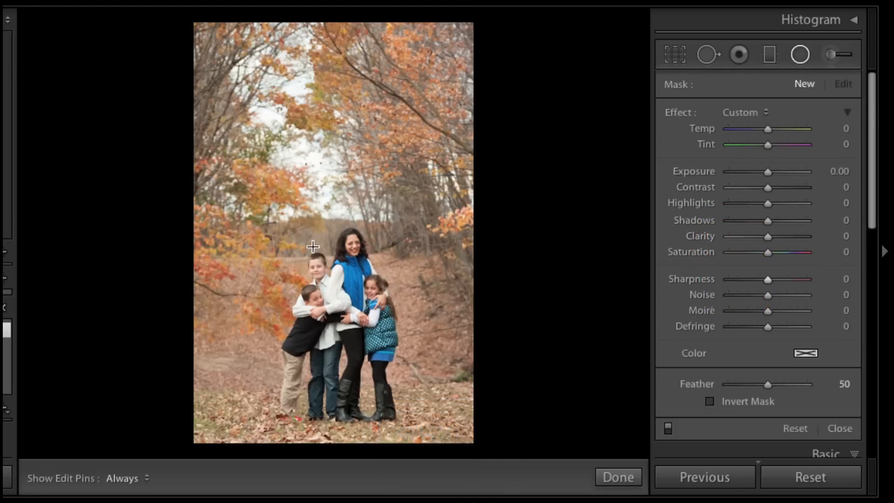
mouse_move(319, 225)
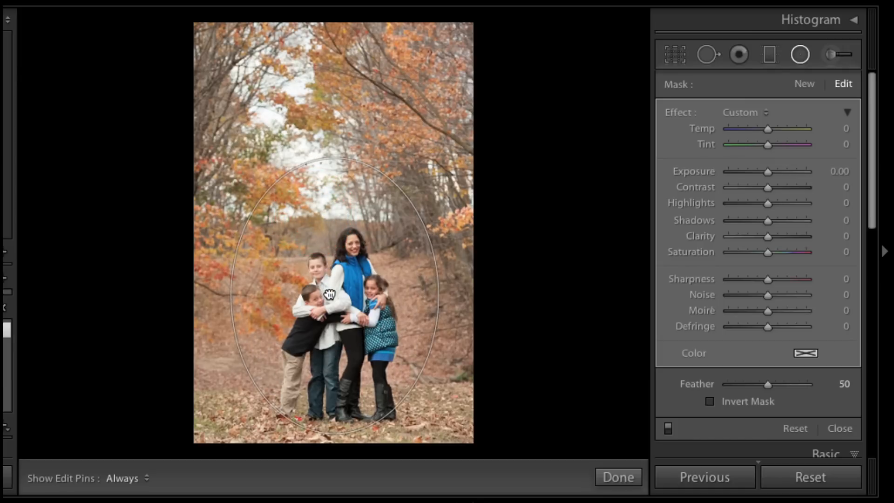
- Select the radial filter and stretch its ellipse upward into the treetops
left_click(335, 296)
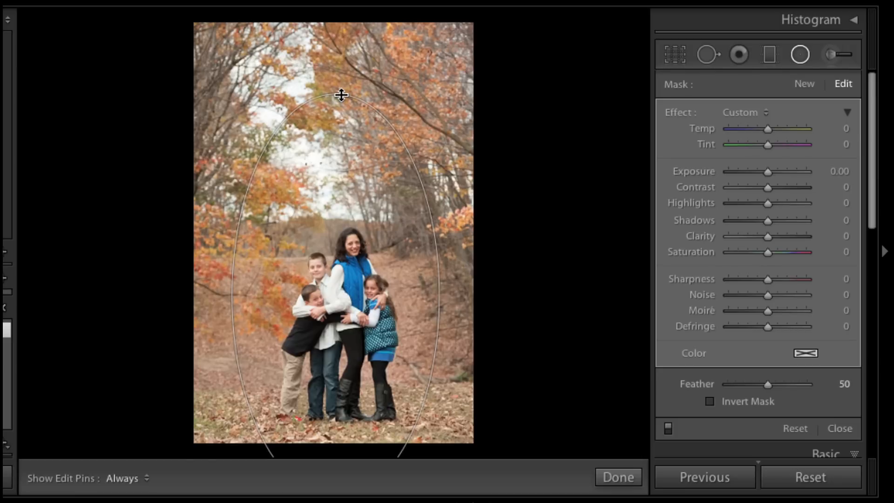
left_click(334, 295)
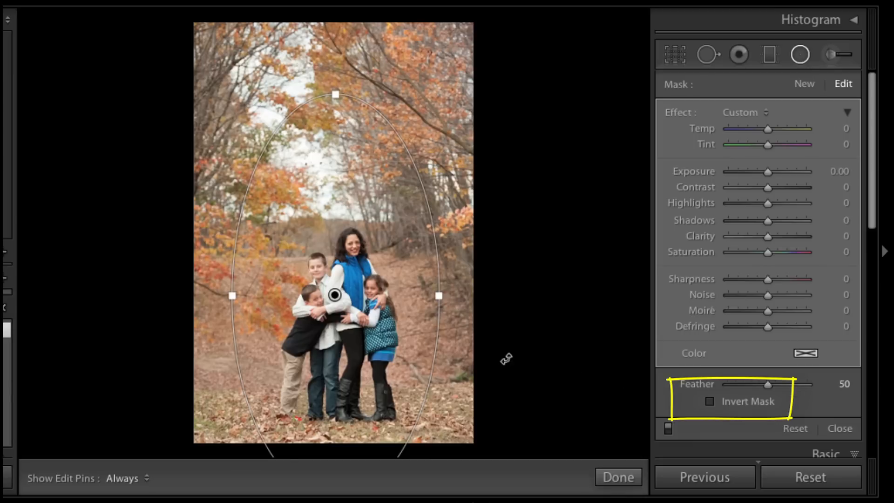
mouse_move(346, 318)
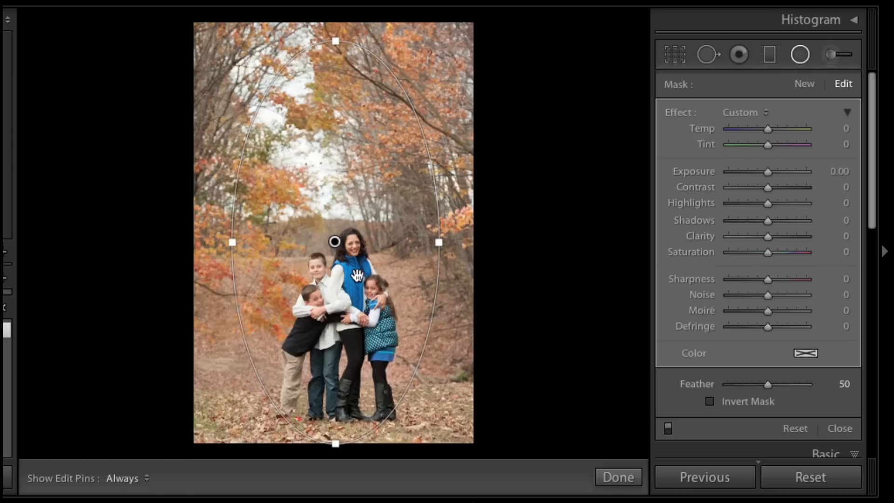
mouse_move(342, 65)
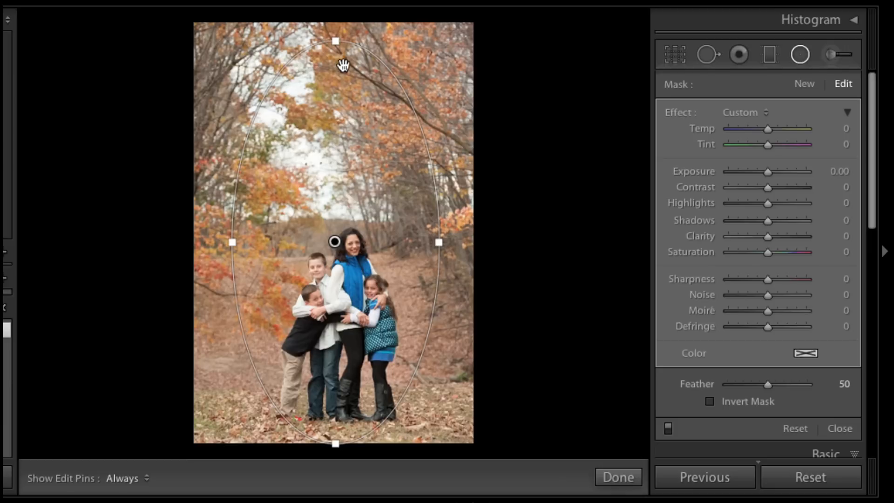
mouse_move(711, 187)
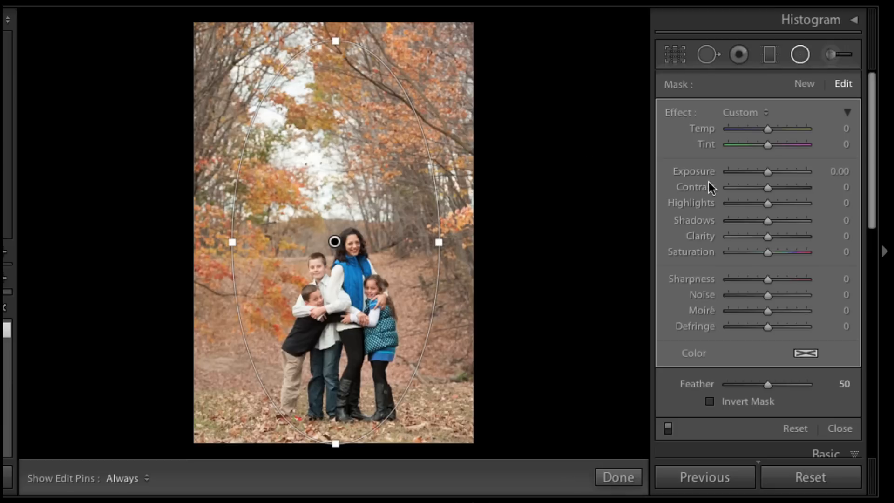
mouse_move(715, 187)
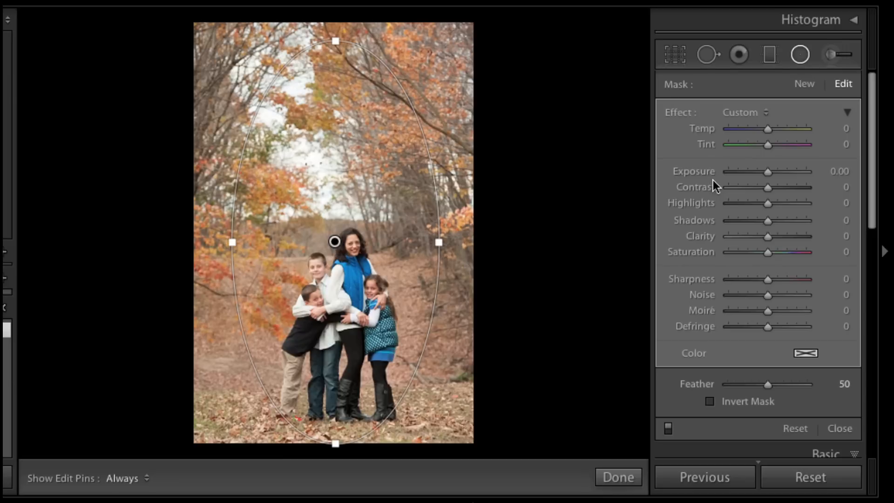
mouse_move(768, 174)
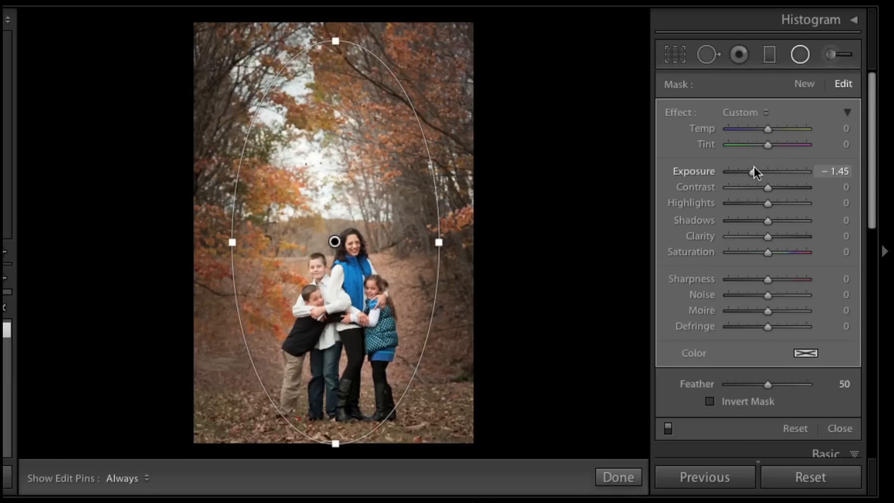
mouse_move(692, 210)
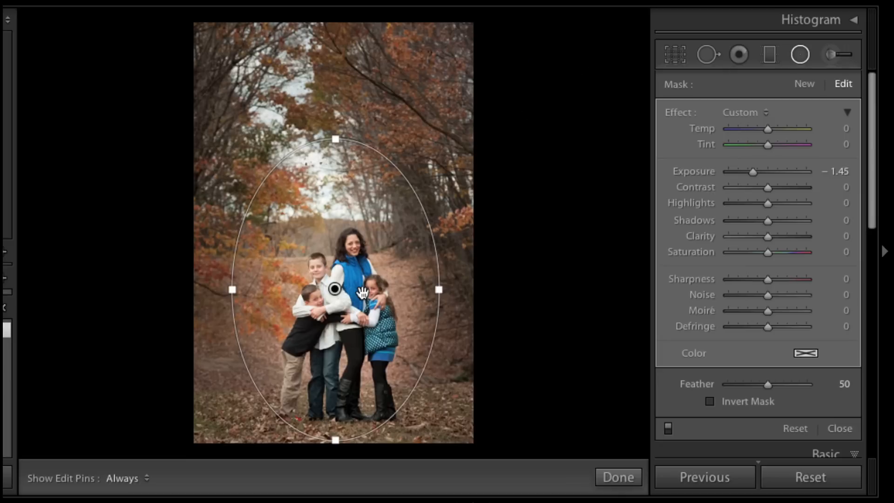
mouse_move(354, 290)
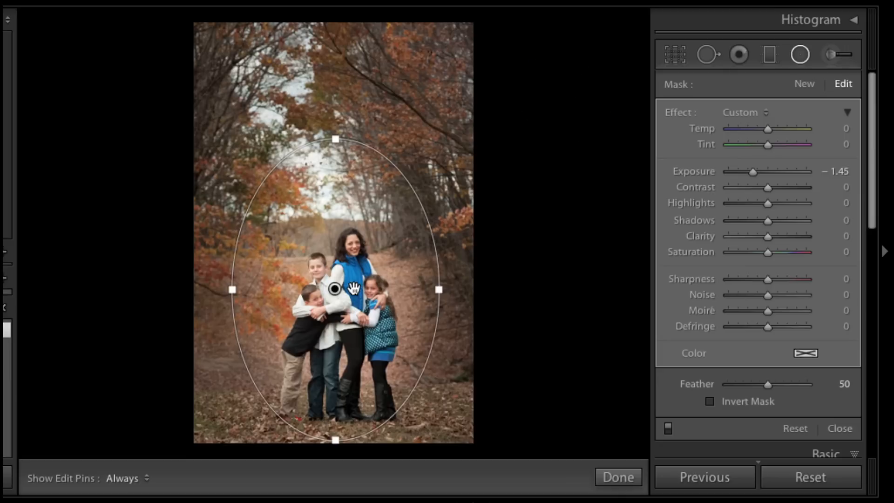
- Drag the oval's top edge up toward the sky and narrow it around the family
key("alt")
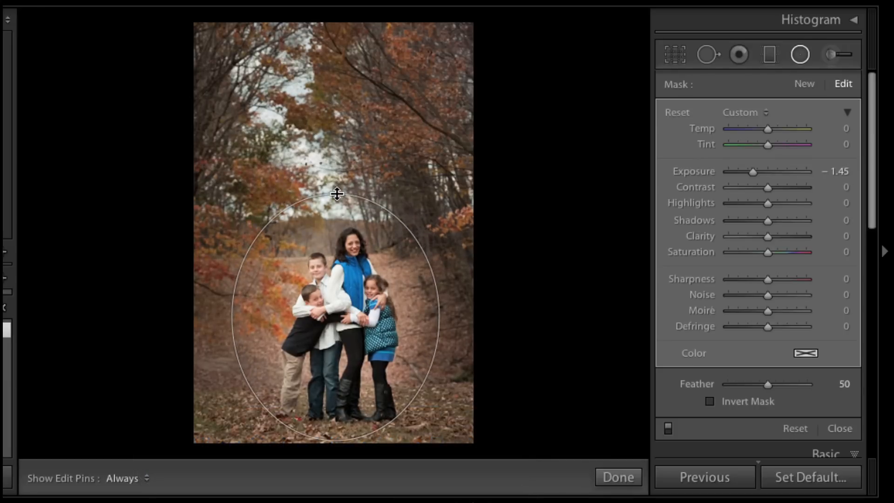
left_click_drag(336, 193, 334, 149)
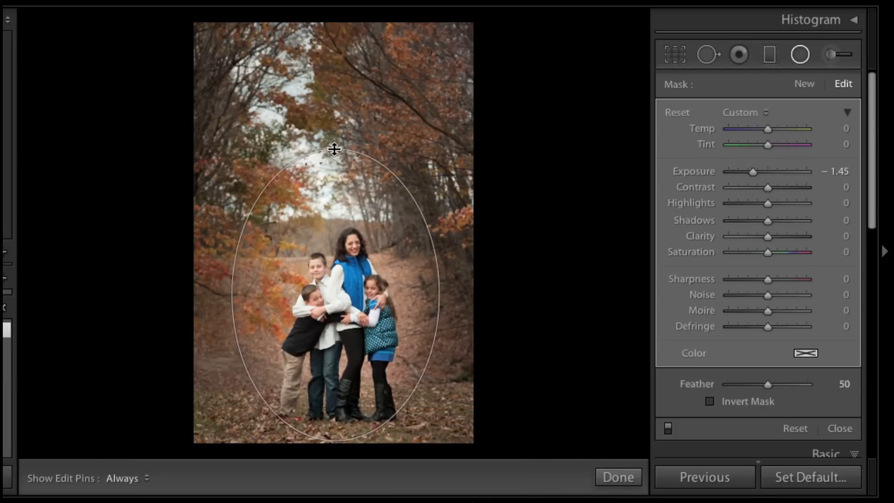
left_click_drag(334, 149, 339, 120)
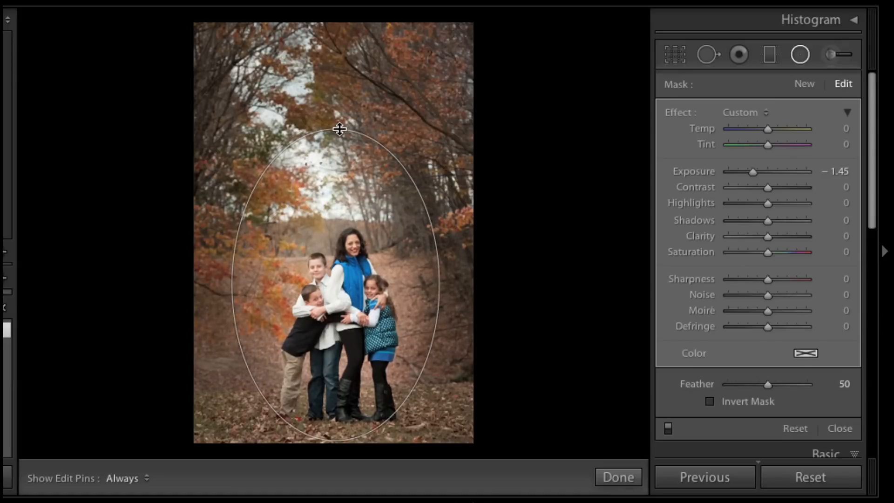
left_click_drag(339, 129, 344, 101)
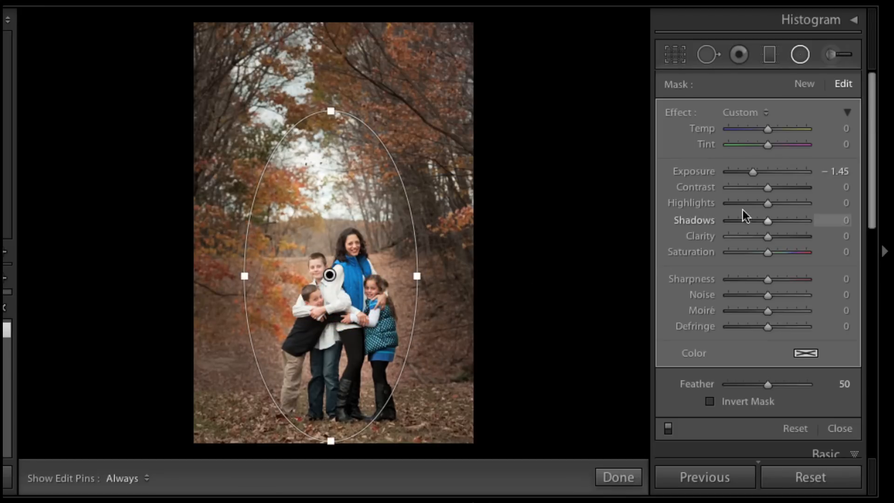
mouse_move(753, 177)
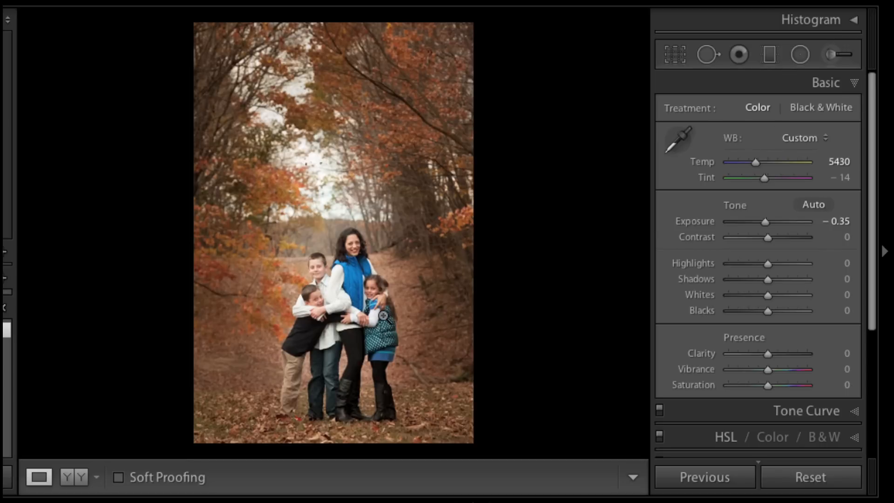
mouse_move(411, 273)
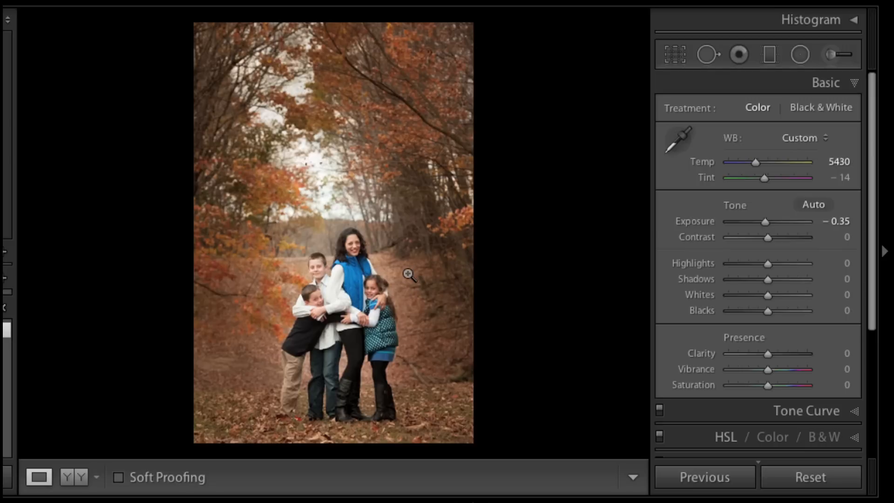
mouse_move(393, 285)
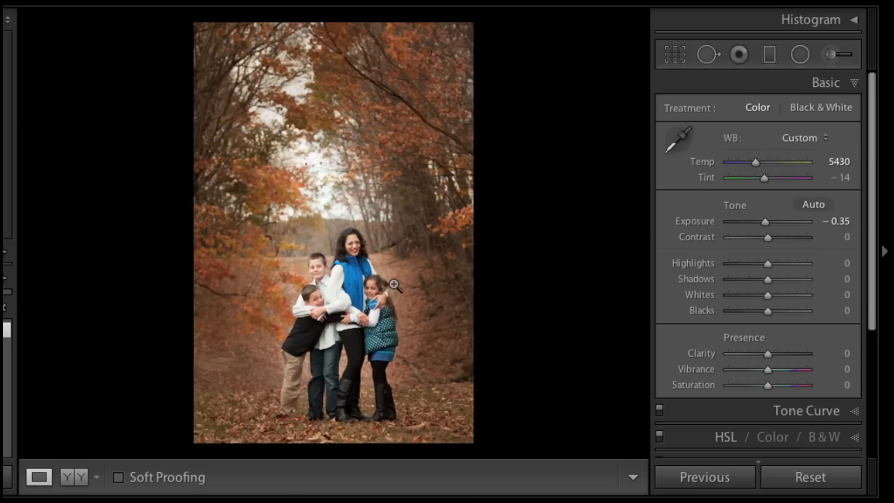
- Show the photo's file and capture info overlay with I
key("i")
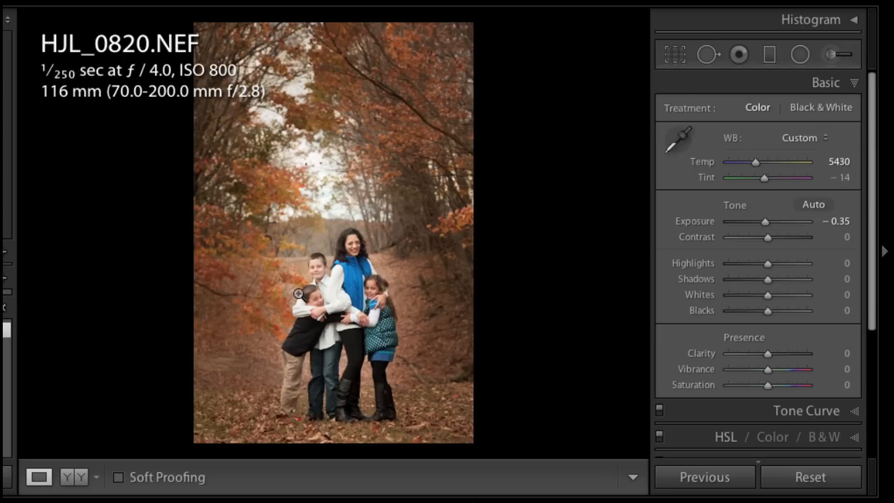
- Reopen the Radial Filter, lower the oval's top edge and select its pin
key("shift+m")
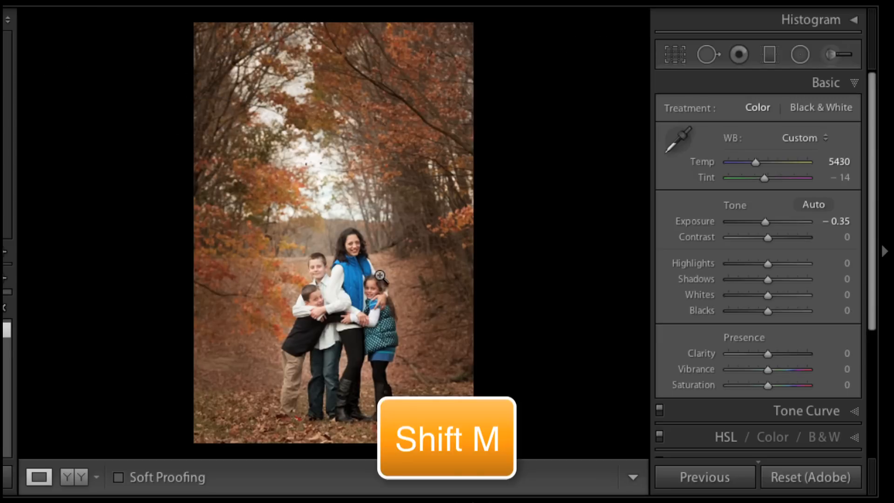
key("shift+m")
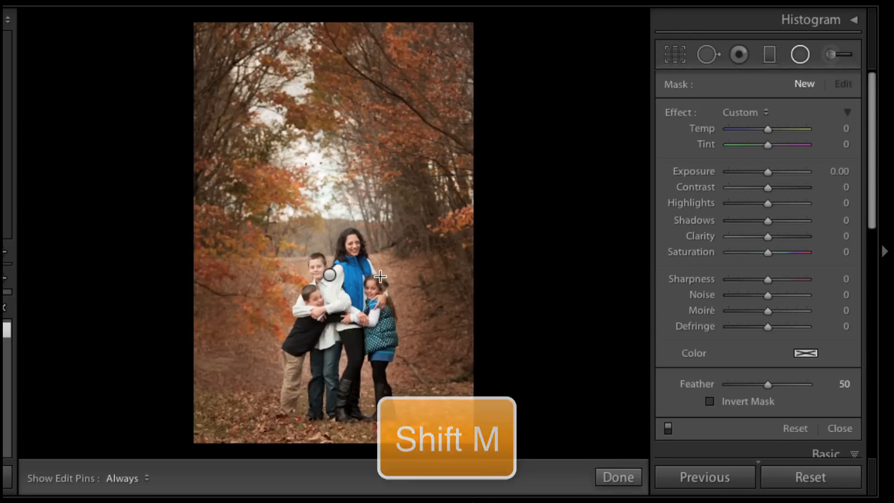
key("shift+m")
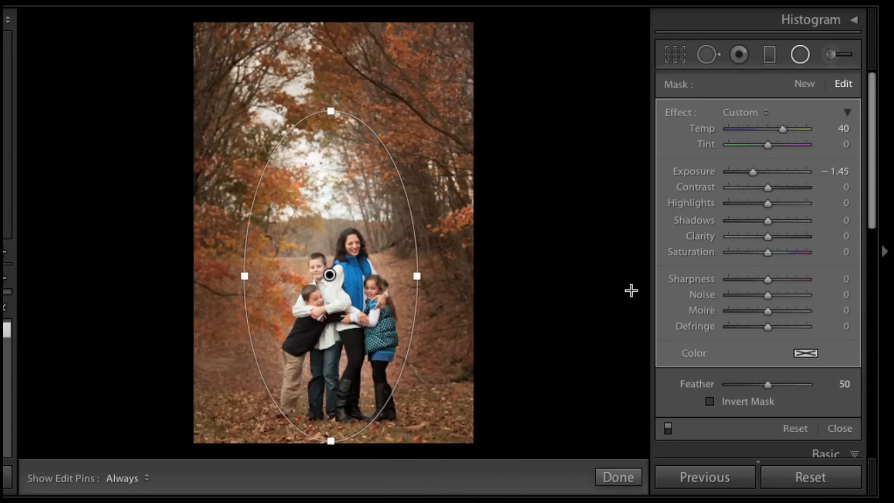
mouse_move(768, 283)
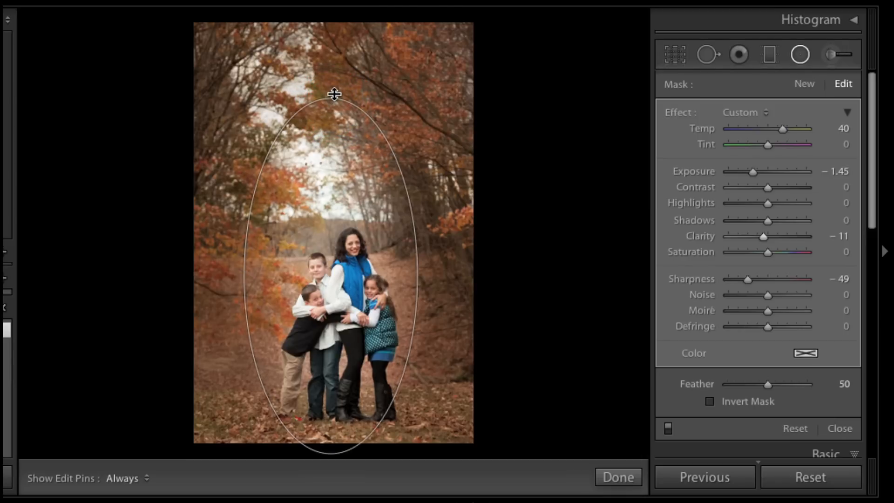
left_click_drag(335, 94, 336, 115)
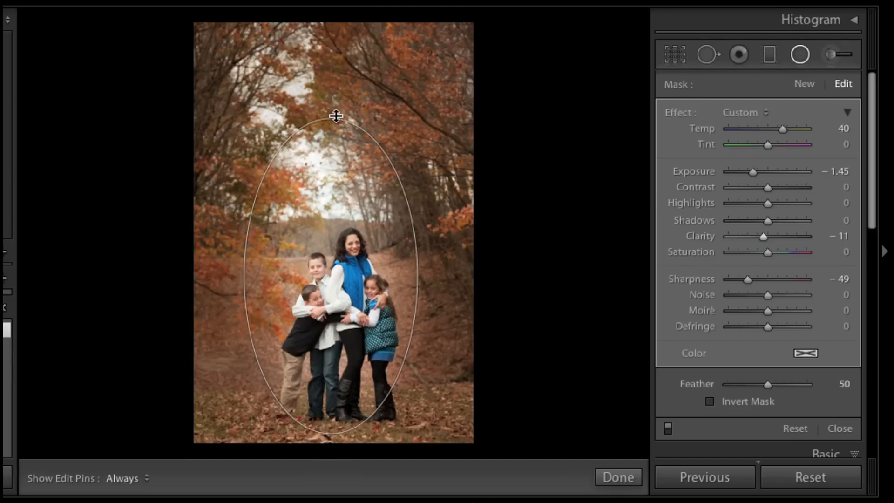
left_click(330, 276)
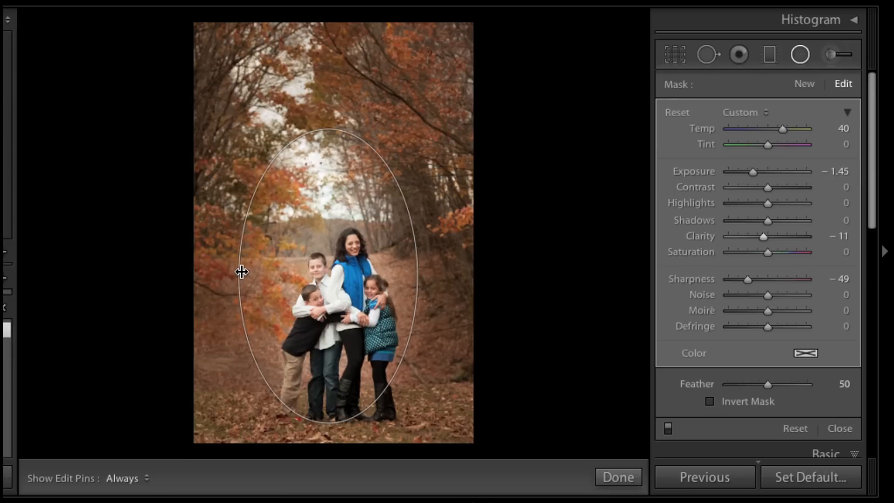
- Select the radial filter's oval so its Feather can be set to 0
left_click(328, 274)
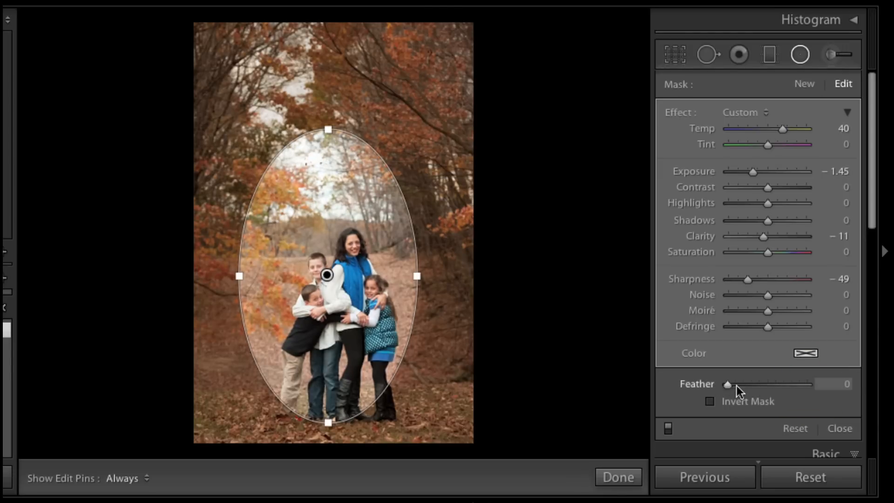
mouse_move(770, 389)
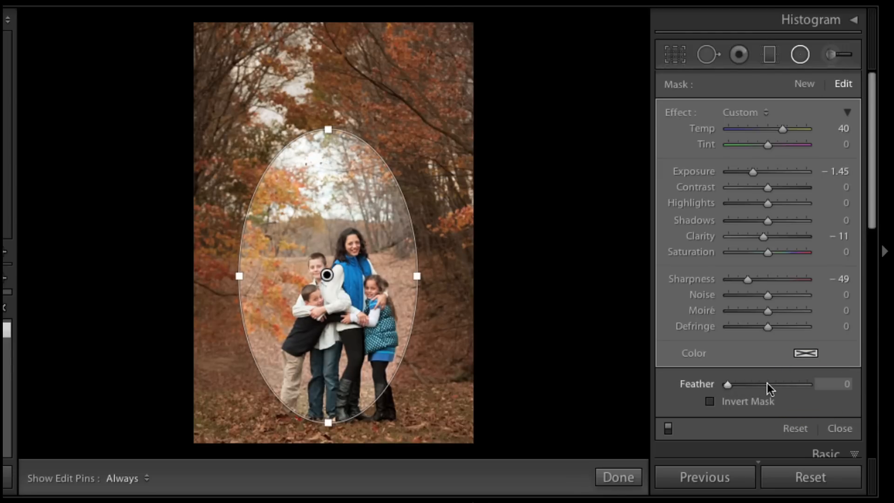
- Hide the filter outline to preview the hard-edged mask, then show it again with H
left_click(121, 478)
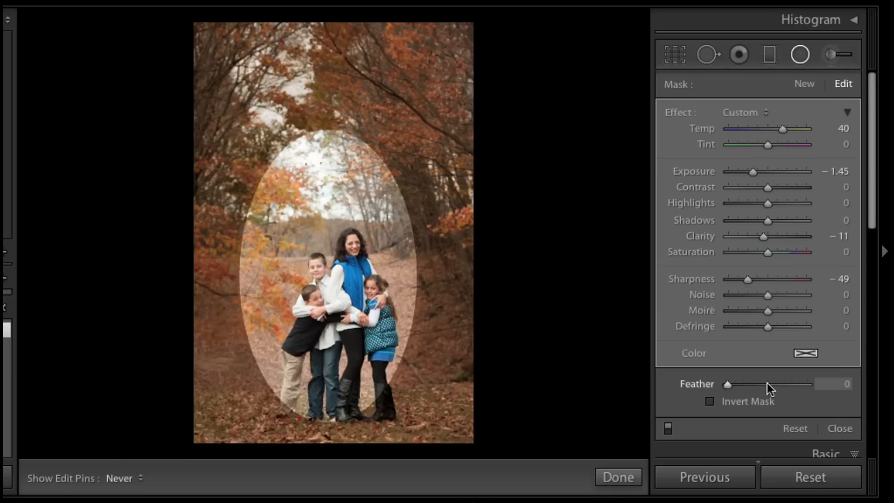
mouse_move(767, 389)
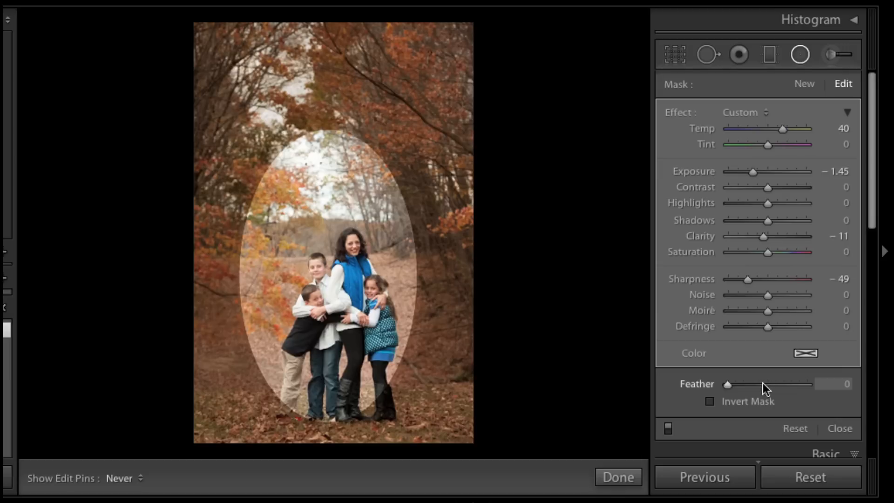
mouse_move(667, 358)
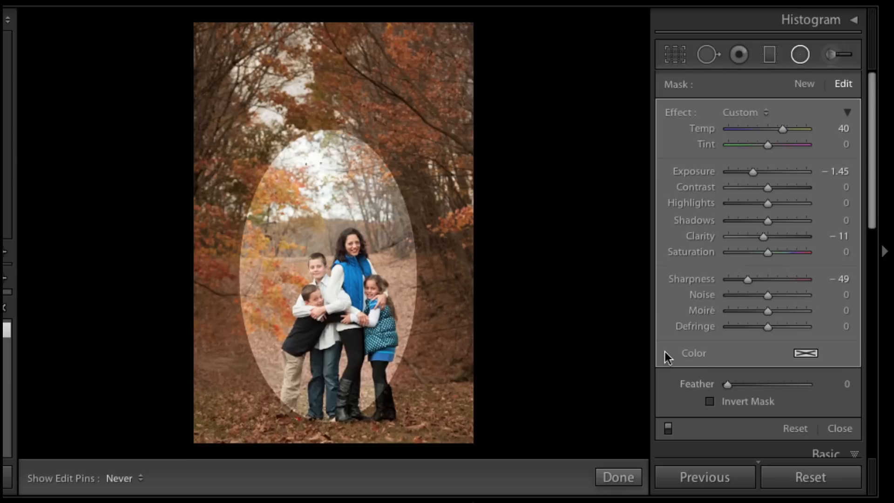
key("h")
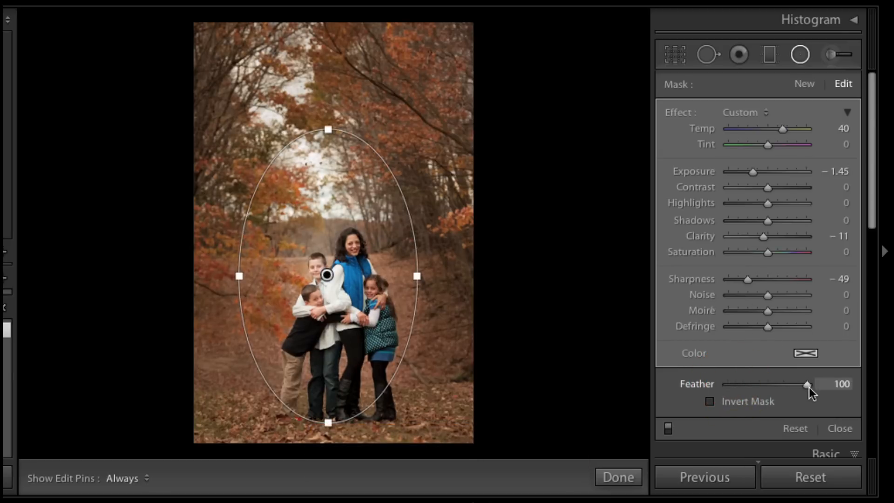
mouse_move(476, 207)
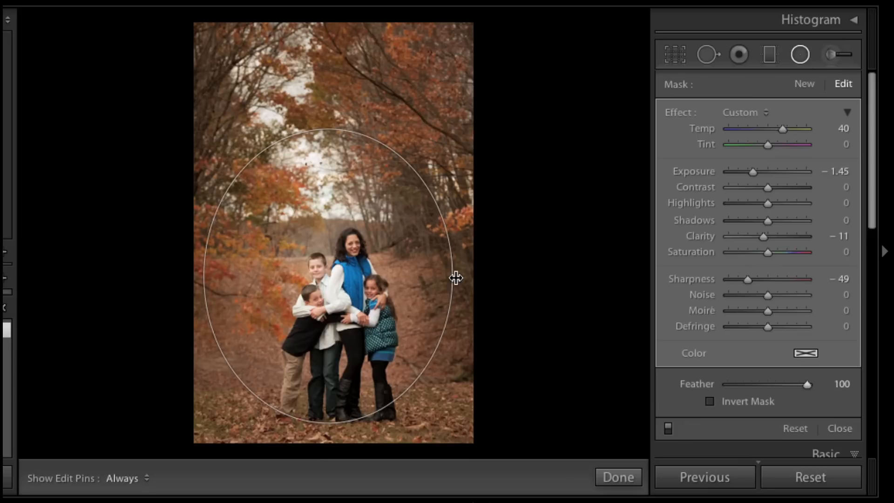
- Select the widened feathered oval, then close the Radial Filter with Done
left_click(328, 275)
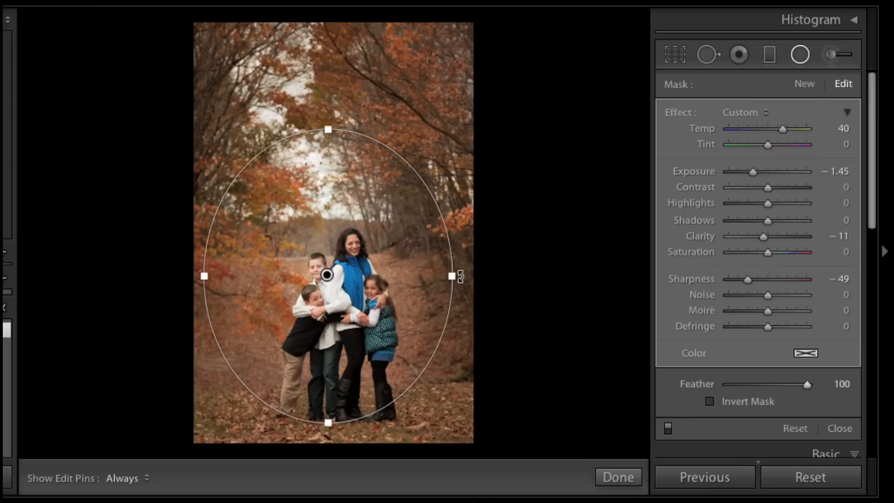
left_click(617, 477)
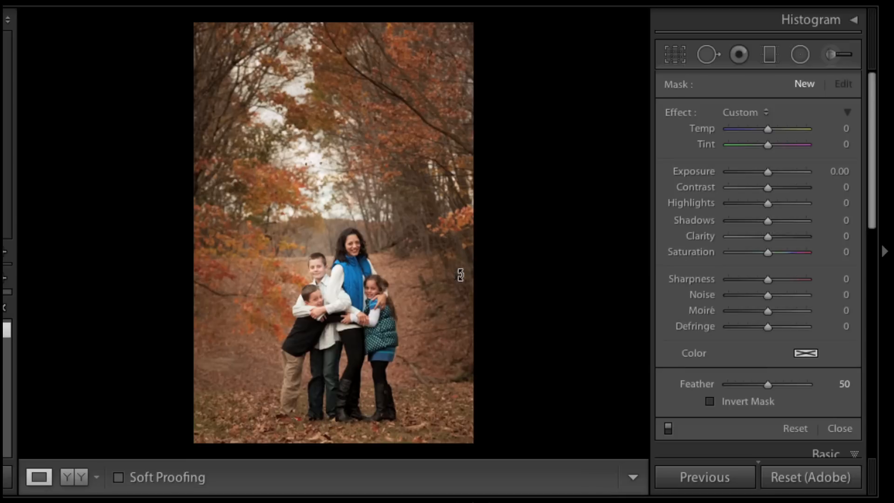